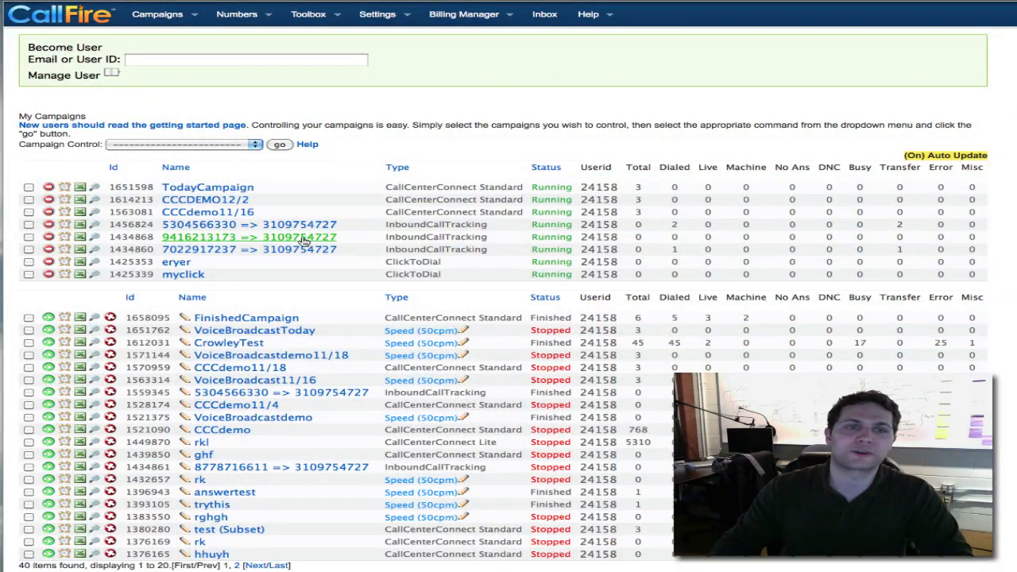
{"action": "mouse_move", "coordinate": [317, 321]}
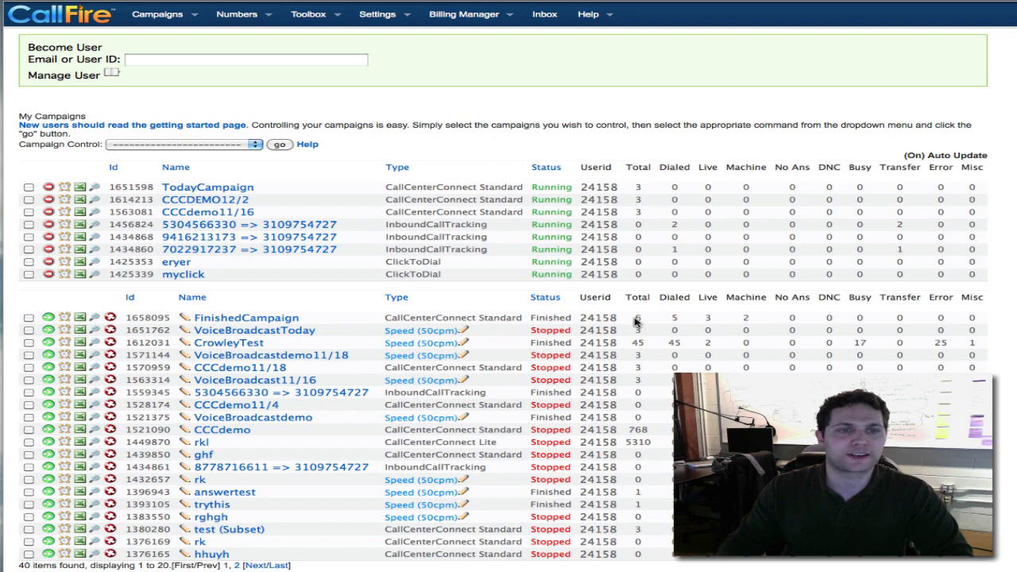
{"action": "mouse_move", "coordinate": [273, 310]}
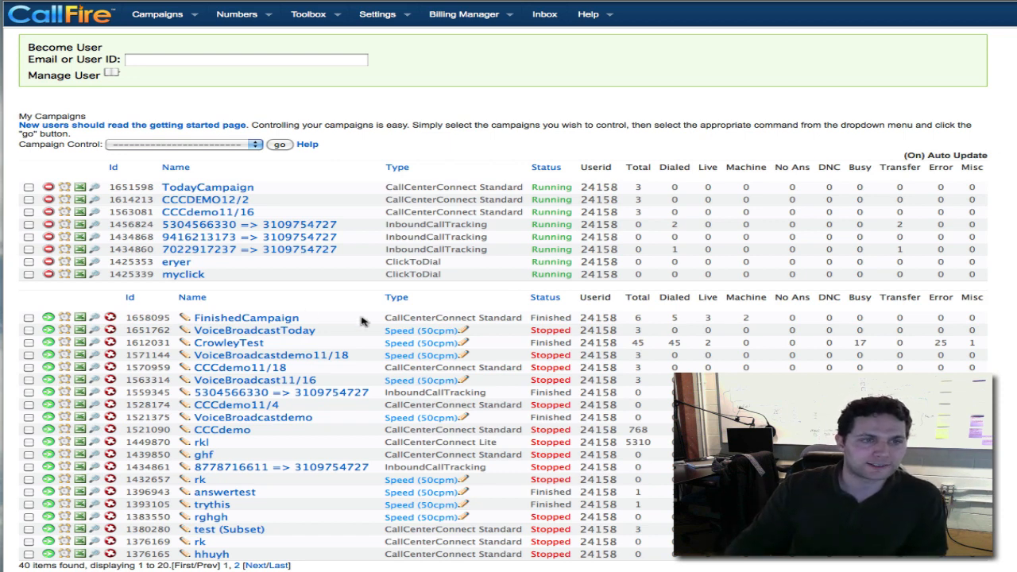
{"action": "mouse_move", "coordinate": [50, 308]}
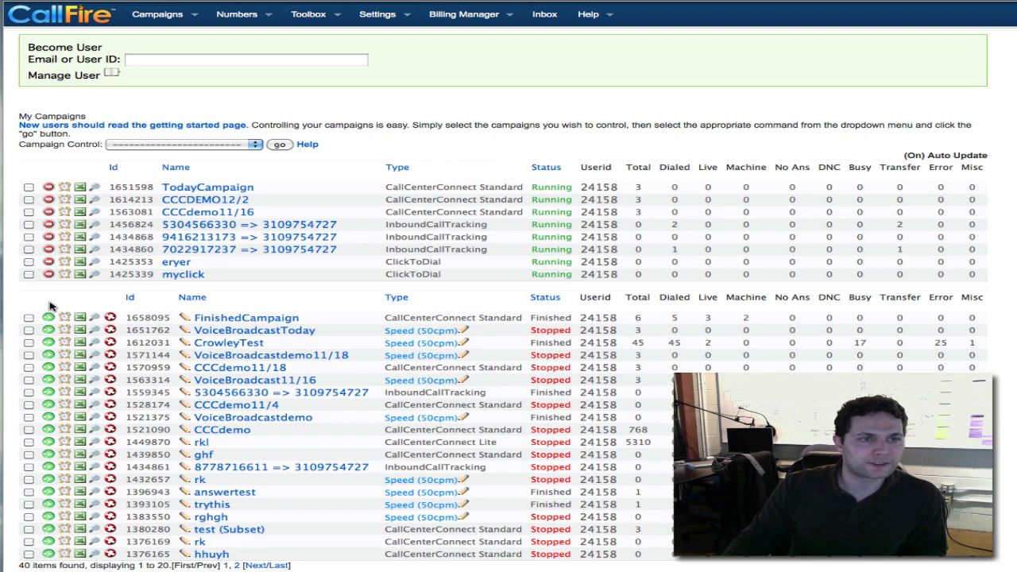
{"action": "mouse_move", "coordinate": [47, 318]}
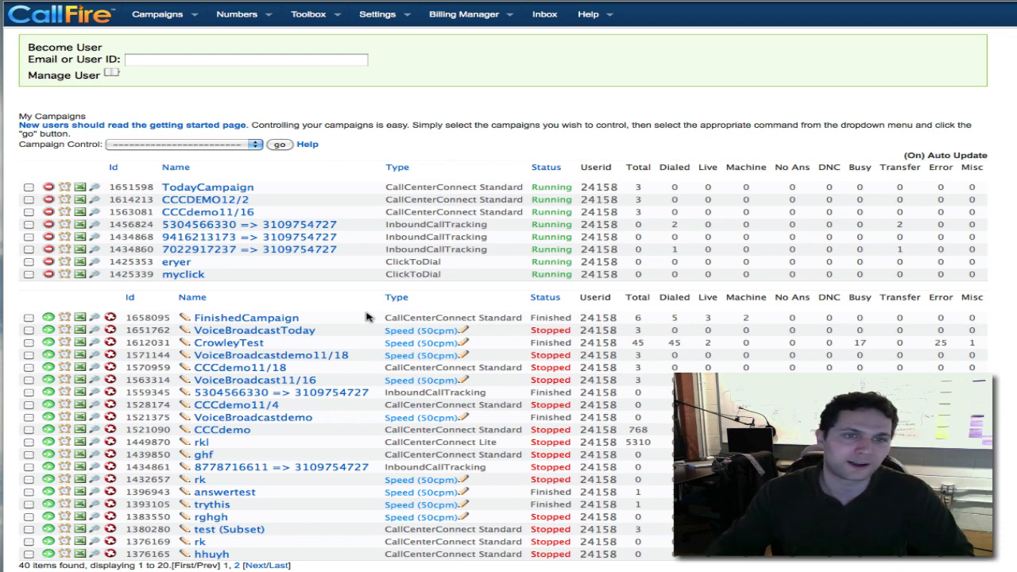
{"action": "mouse_move", "coordinate": [521, 339]}
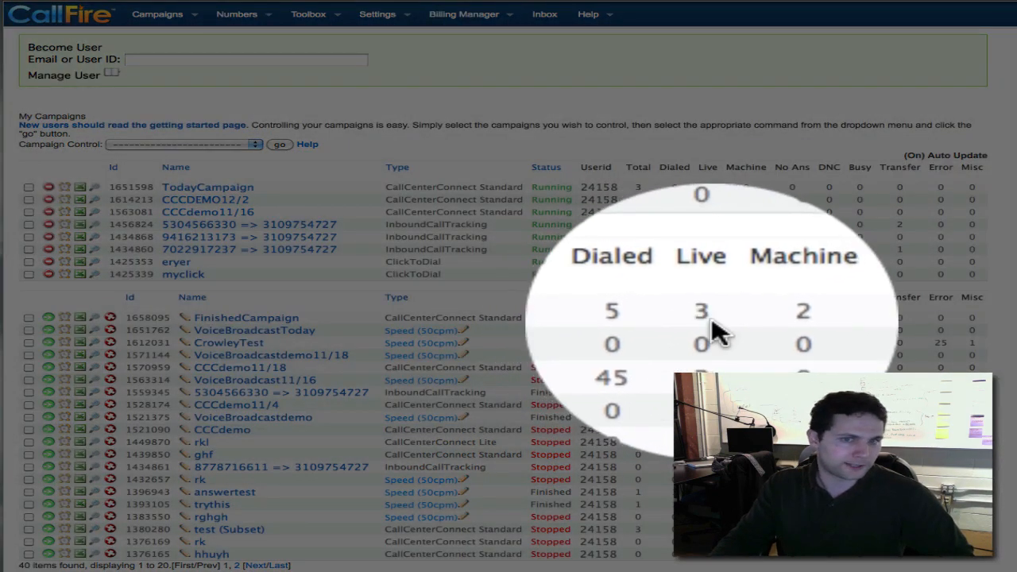
{"action": "mouse_move", "coordinate": [728, 329]}
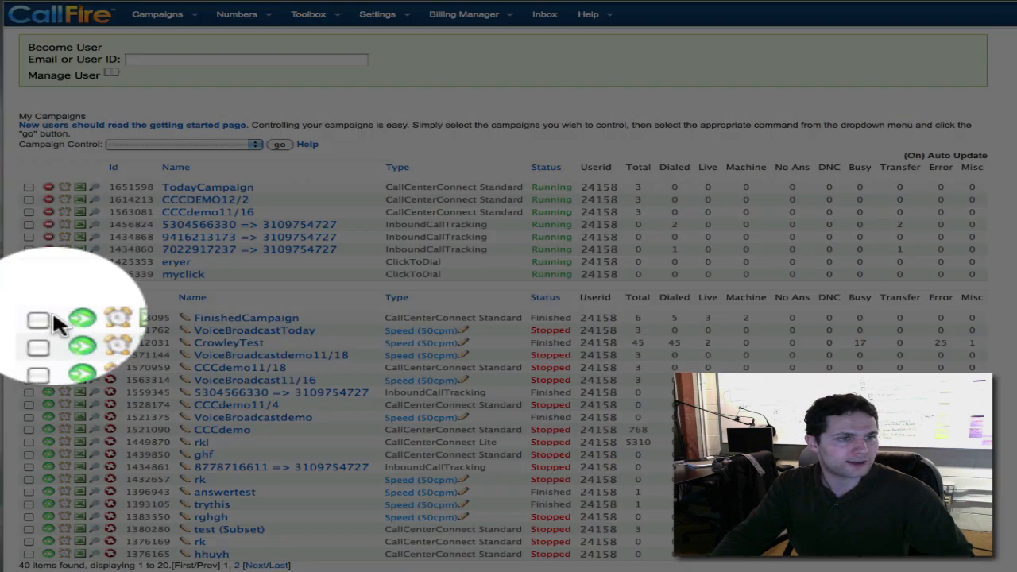
Step: Select FinishedCampaign and run the Create Subset Campaign action from Campaign Control
{"action": "left_click", "coordinate": [35, 318]}
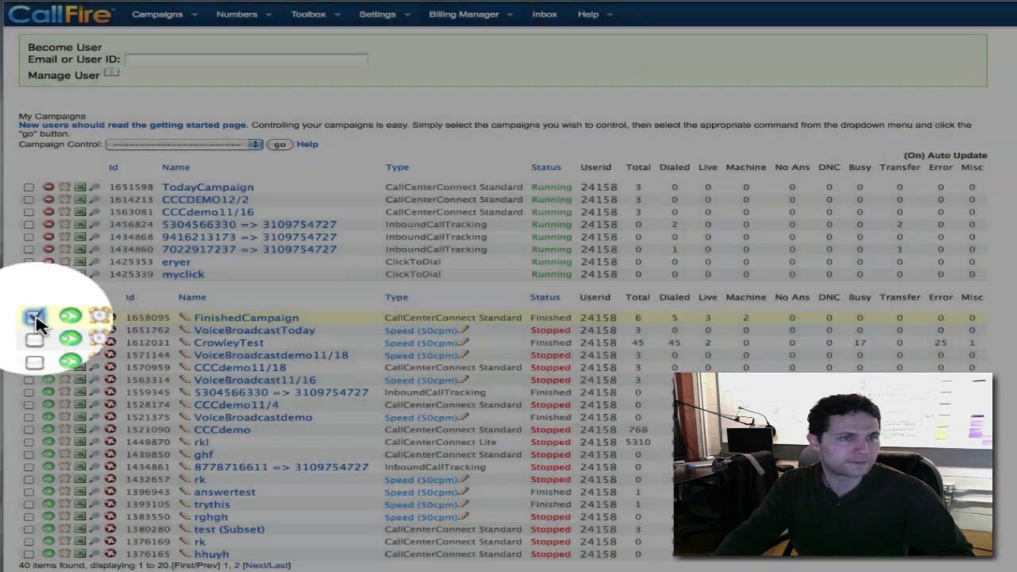
{"action": "left_click", "coordinate": [28, 317]}
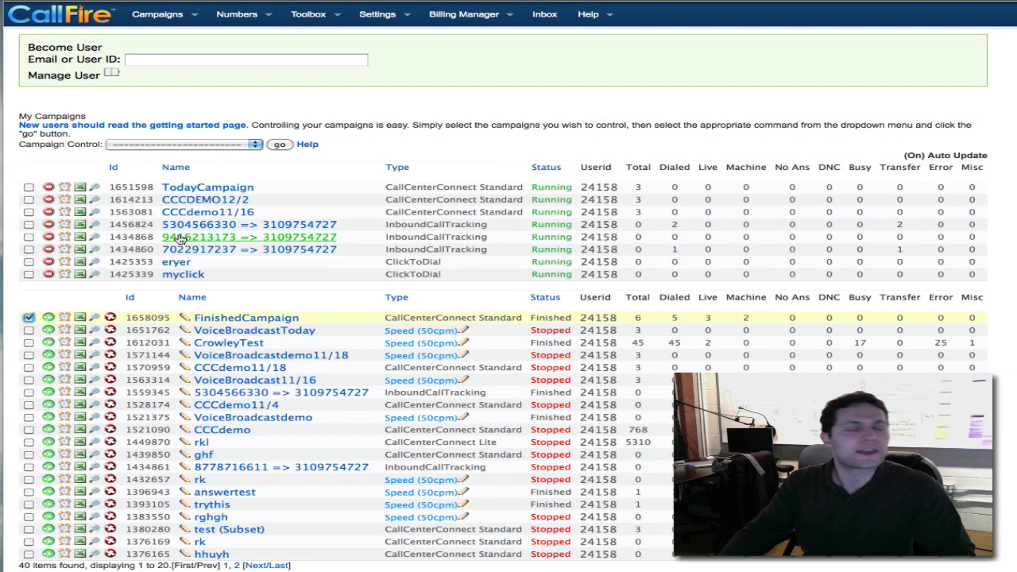
{"action": "mouse_move", "coordinate": [226, 176]}
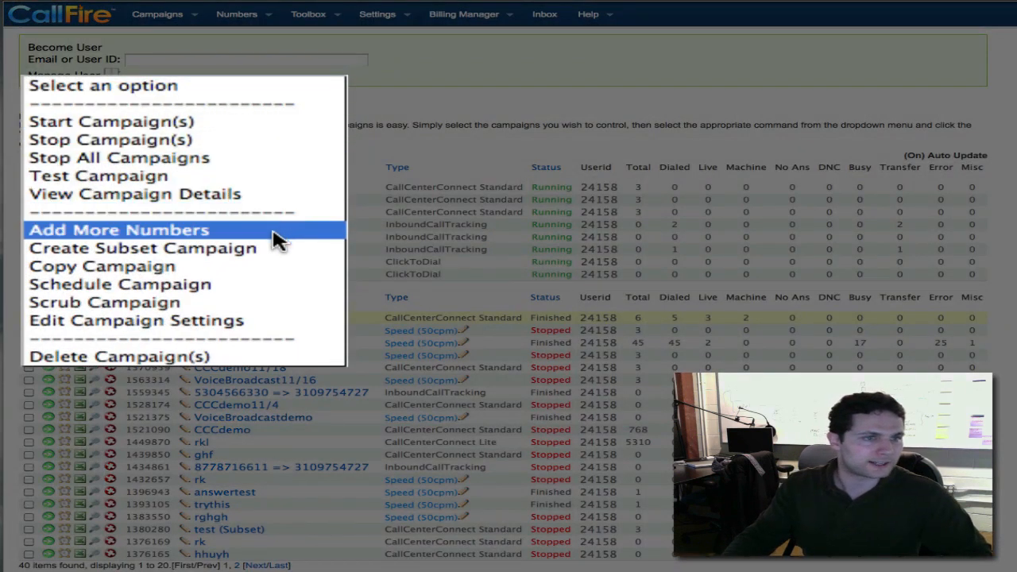
{"action": "mouse_move", "coordinate": [257, 239]}
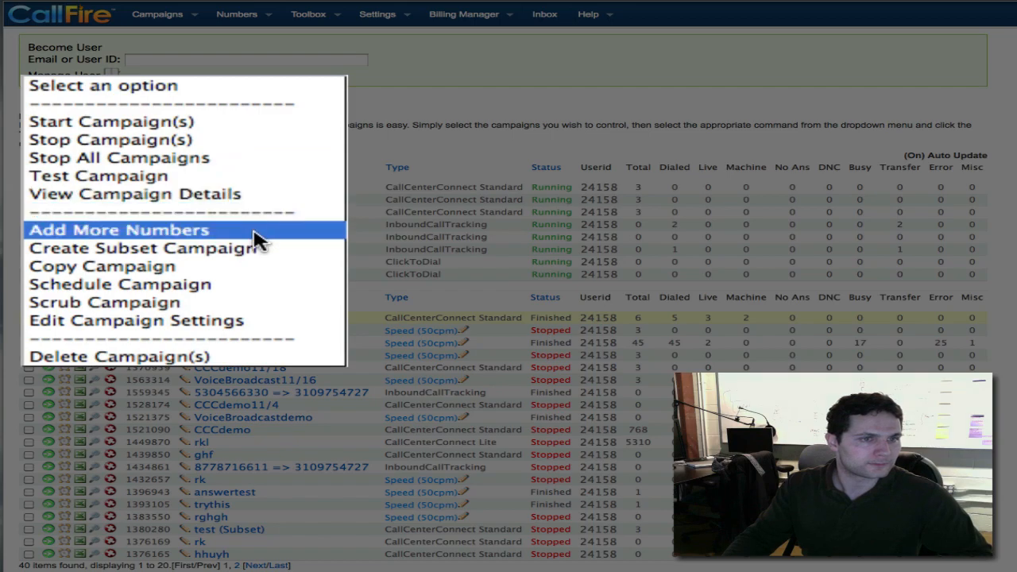
{"action": "left_click", "coordinate": [148, 248]}
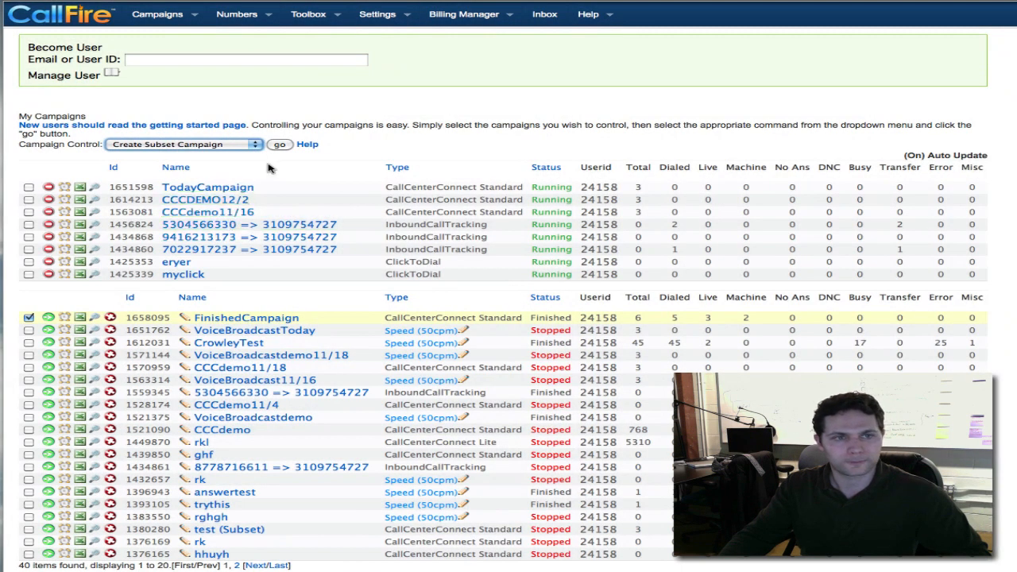
{"action": "left_click", "coordinate": [280, 144]}
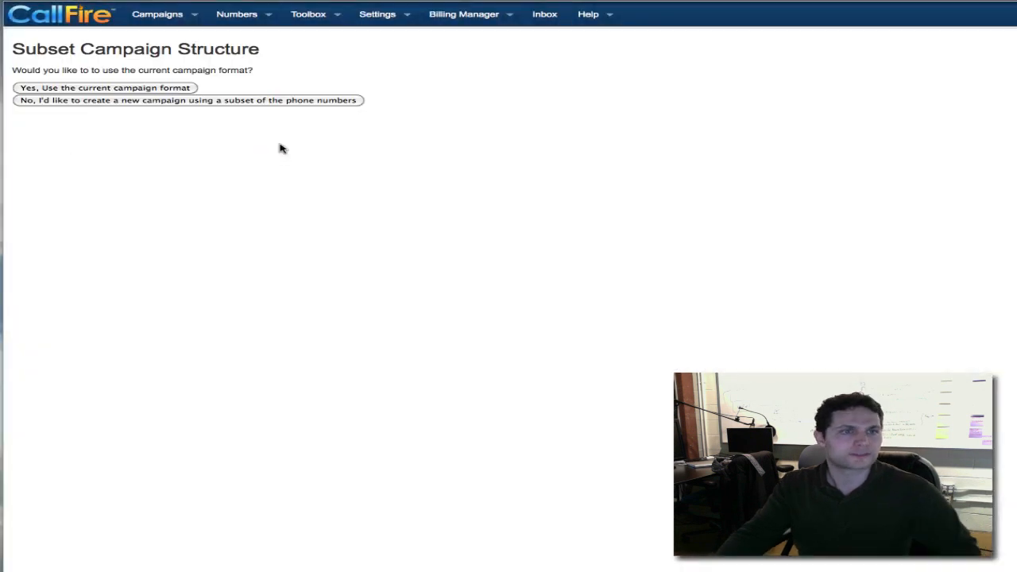
{"action": "mouse_move", "coordinate": [686, 89]}
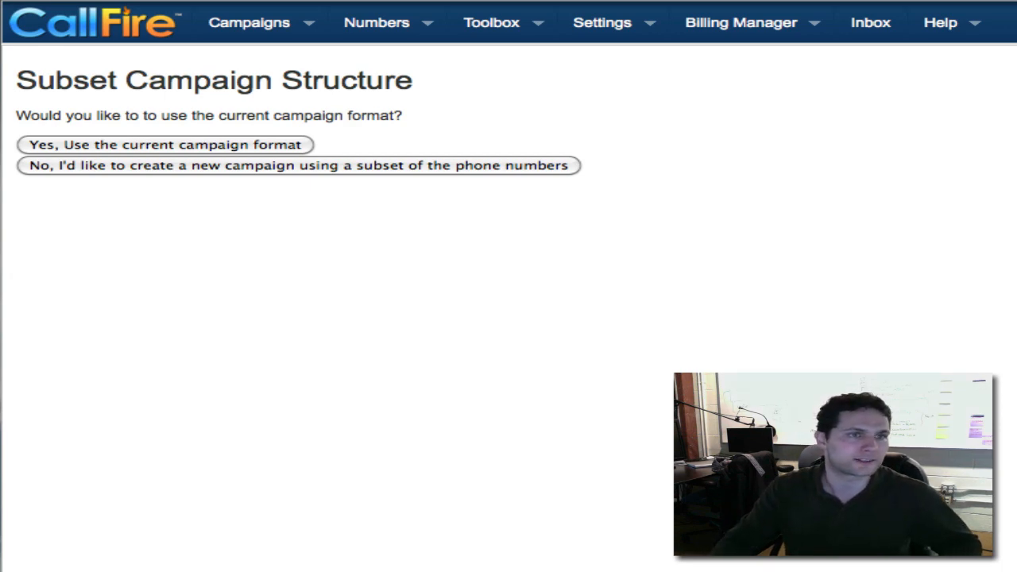
{"action": "mouse_move", "coordinate": [373, 135]}
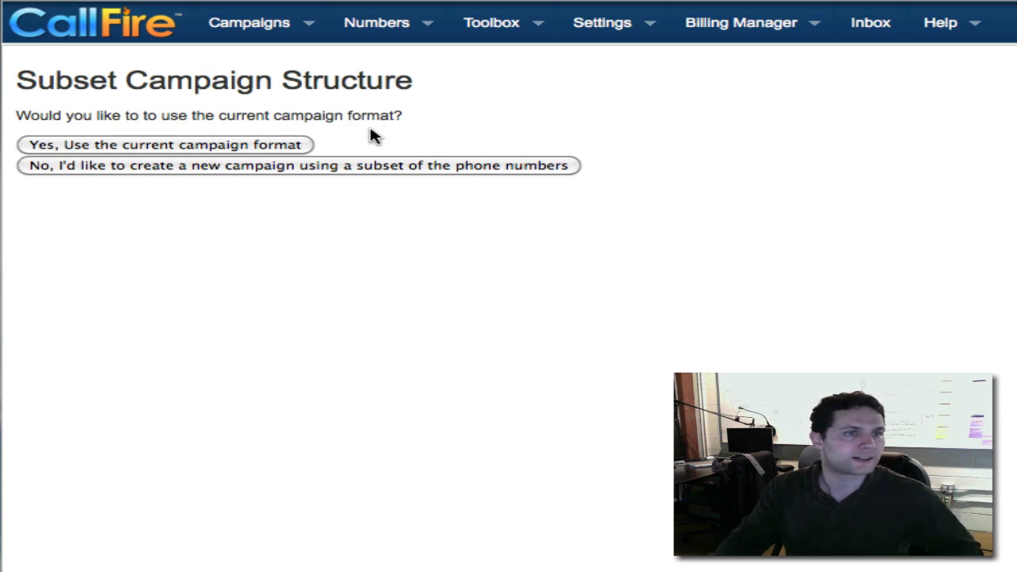
{"action": "mouse_move", "coordinate": [246, 151]}
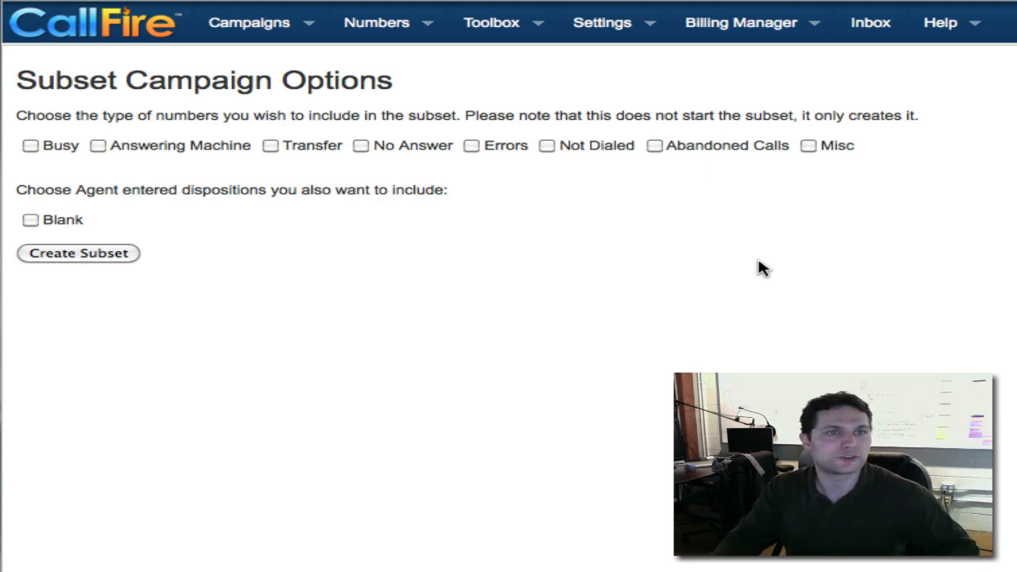
{"action": "mouse_move", "coordinate": [294, 201]}
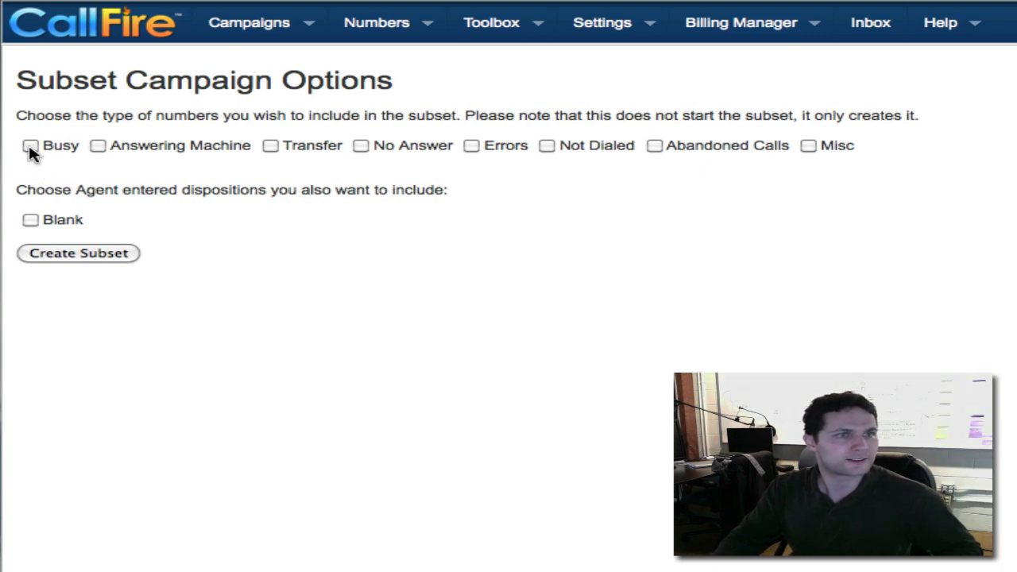
Step: Include Busy and Answering Machine results, then create the 'FinishedCampaign (Subset)' campaign
{"action": "left_click", "coordinate": [30, 144]}
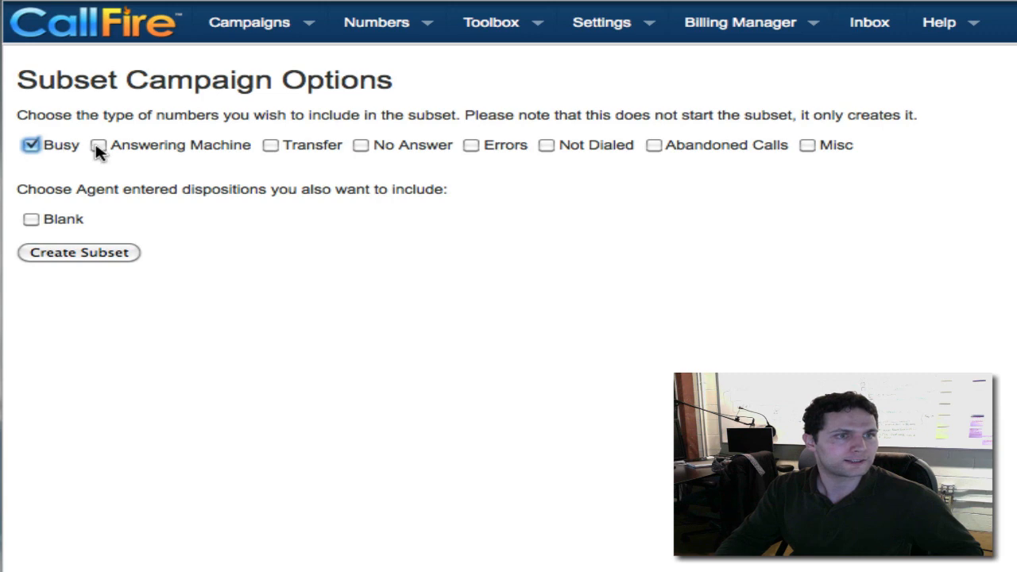
{"action": "left_click", "coordinate": [99, 145]}
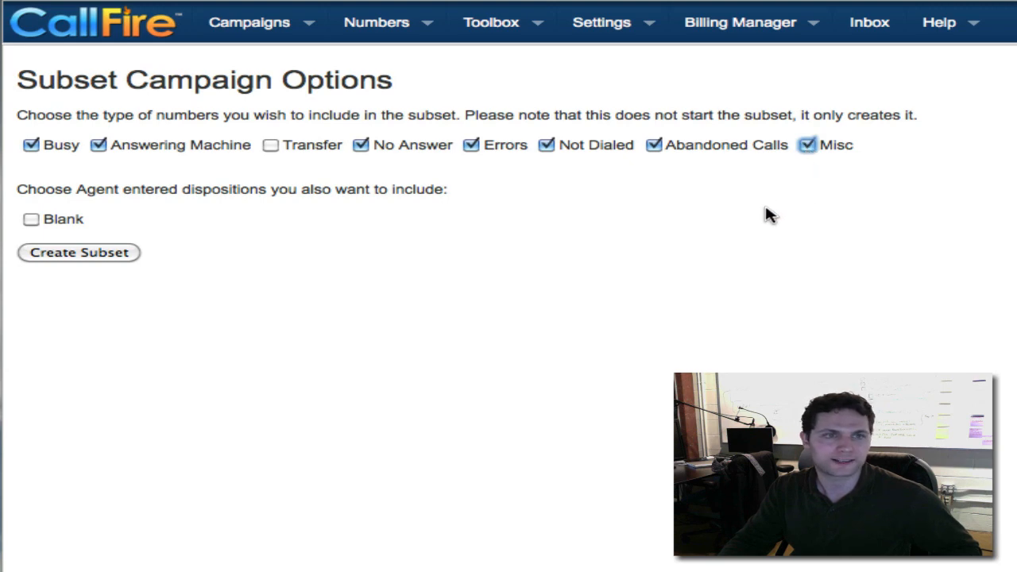
{"action": "mouse_move", "coordinate": [245, 315]}
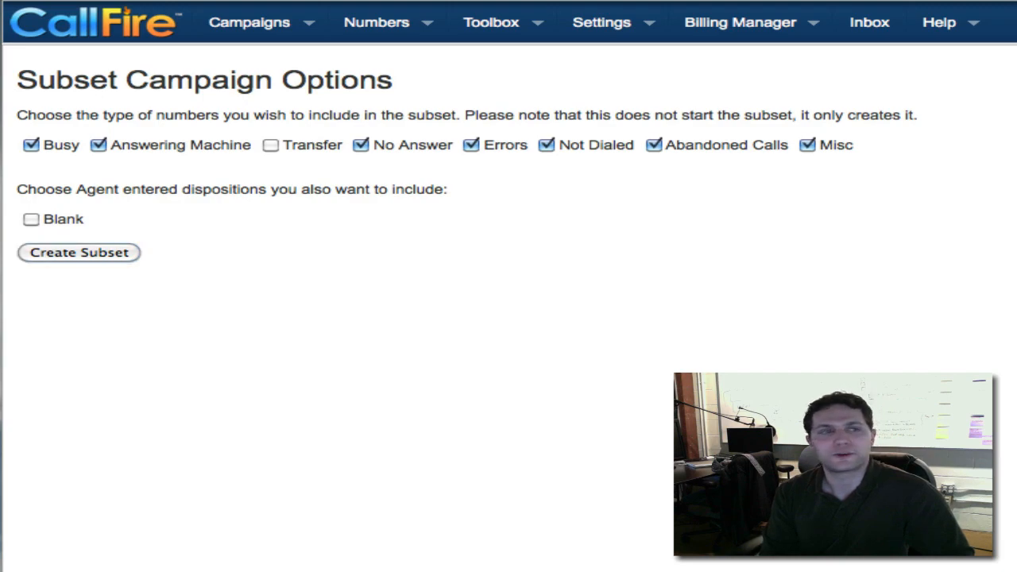
{"action": "left_click", "coordinate": [79, 251]}
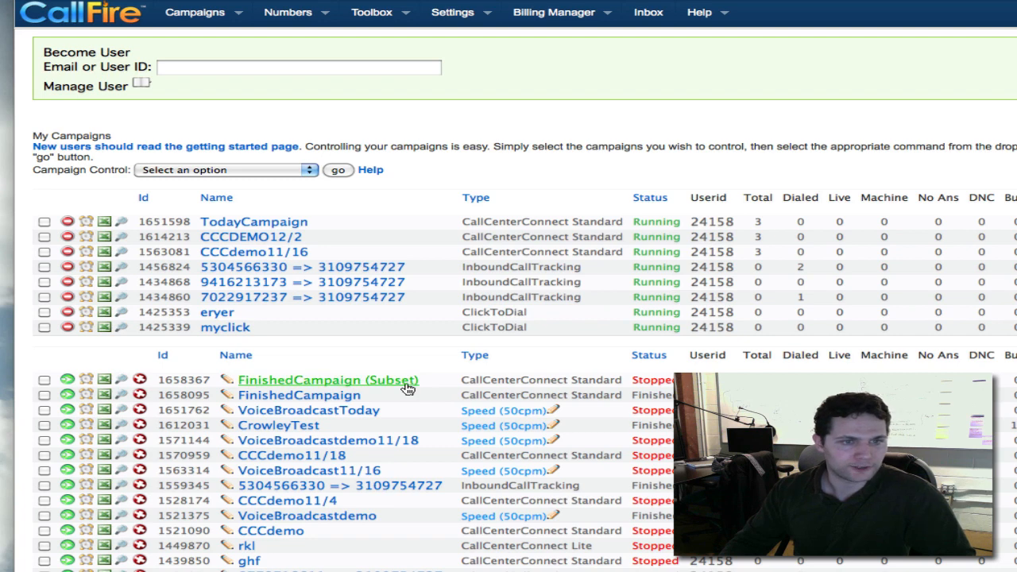
{"action": "mouse_move", "coordinate": [421, 400]}
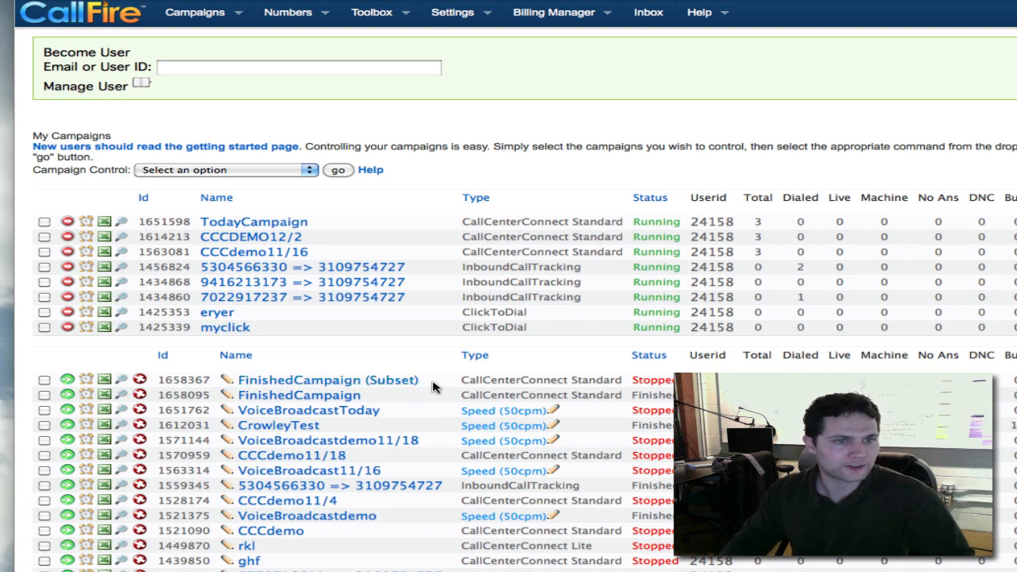
{"action": "mouse_move", "coordinate": [455, 386]}
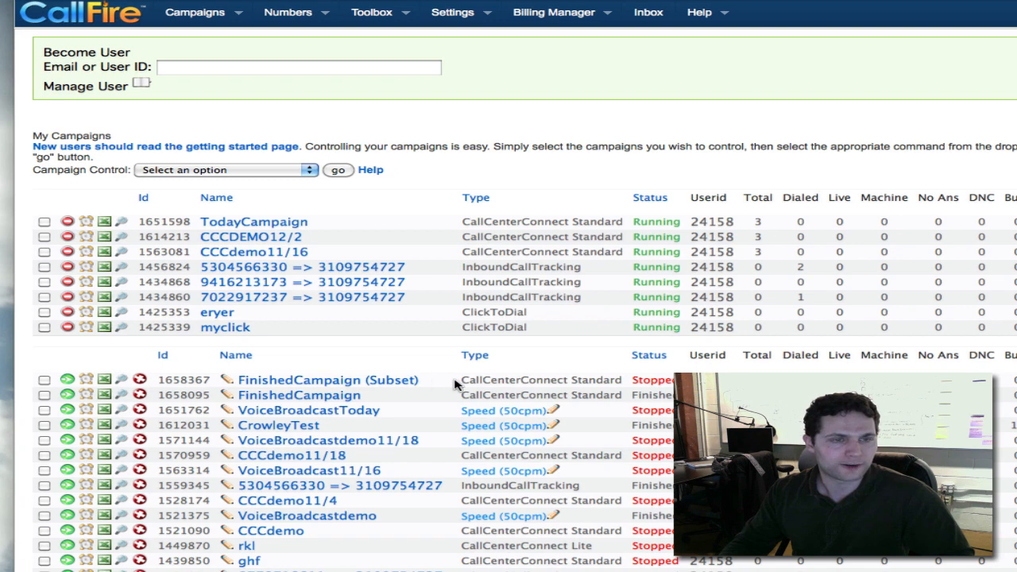